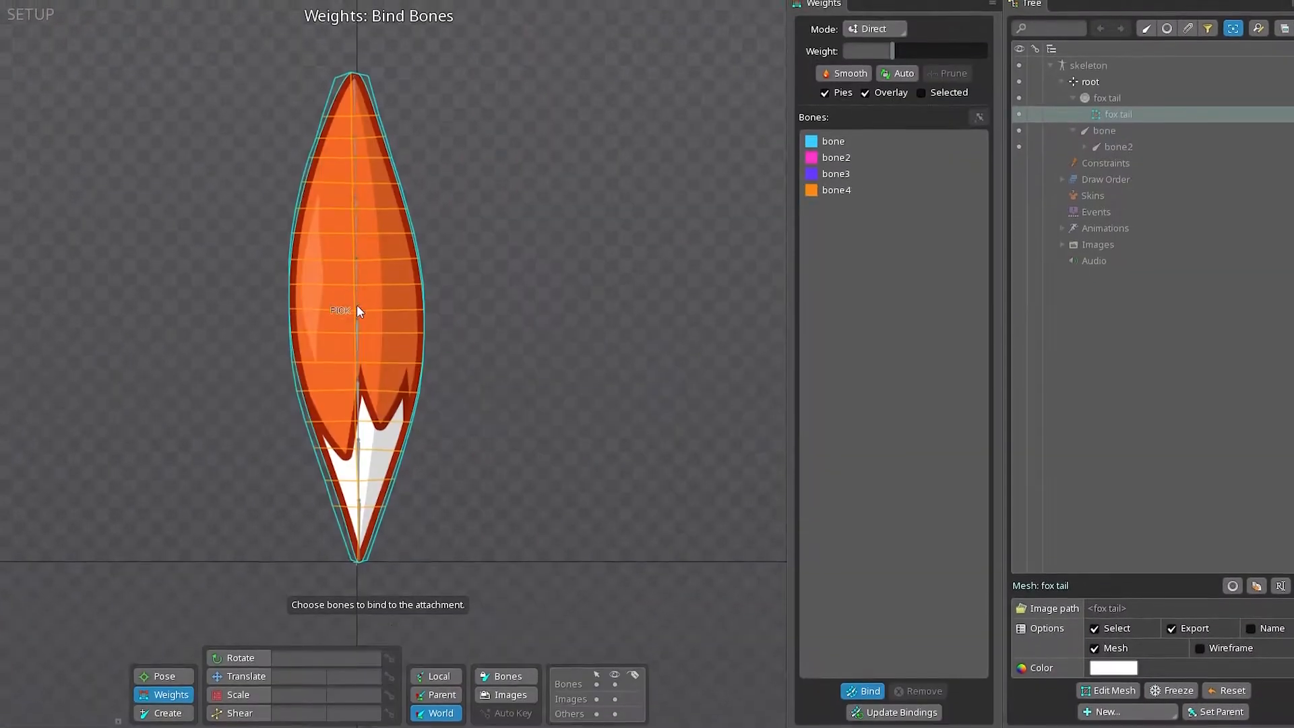
- Bind the fox tail mesh to its chain of selected bones in Weights view
{"action": "left_click", "coordinate": [860, 690]}
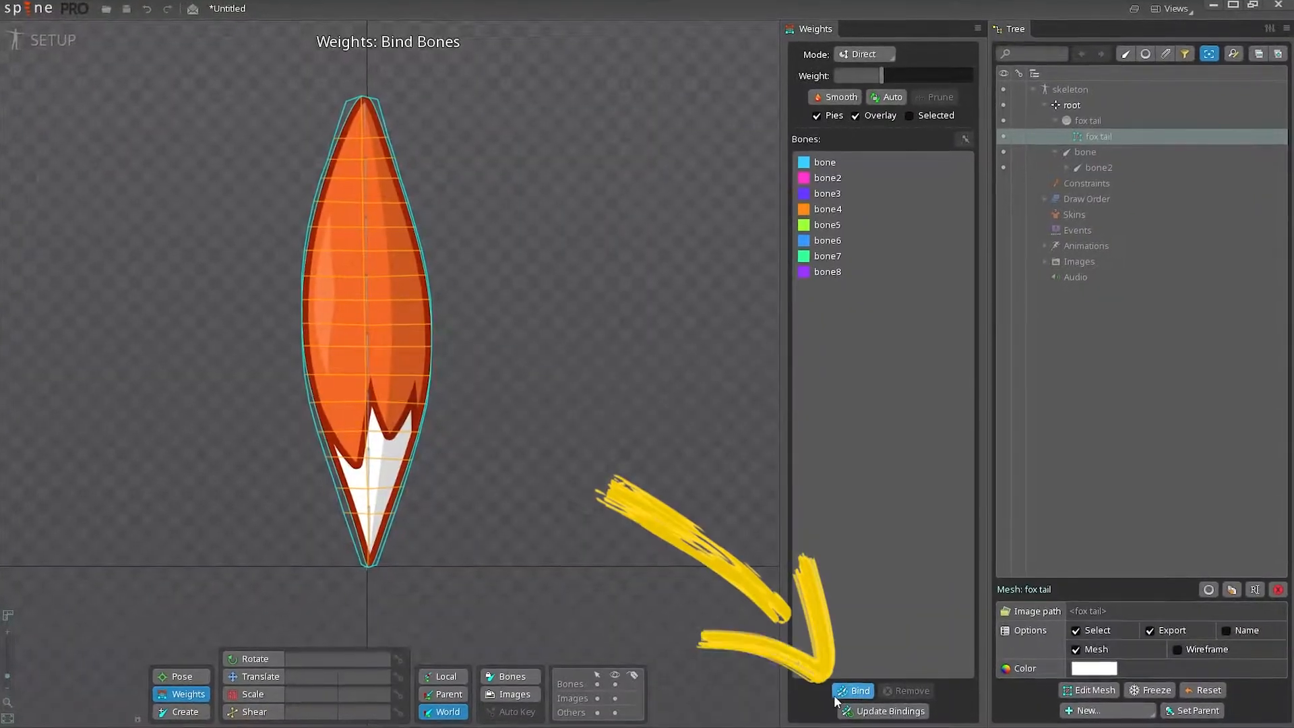
{"action": "left_click", "coordinate": [853, 691]}
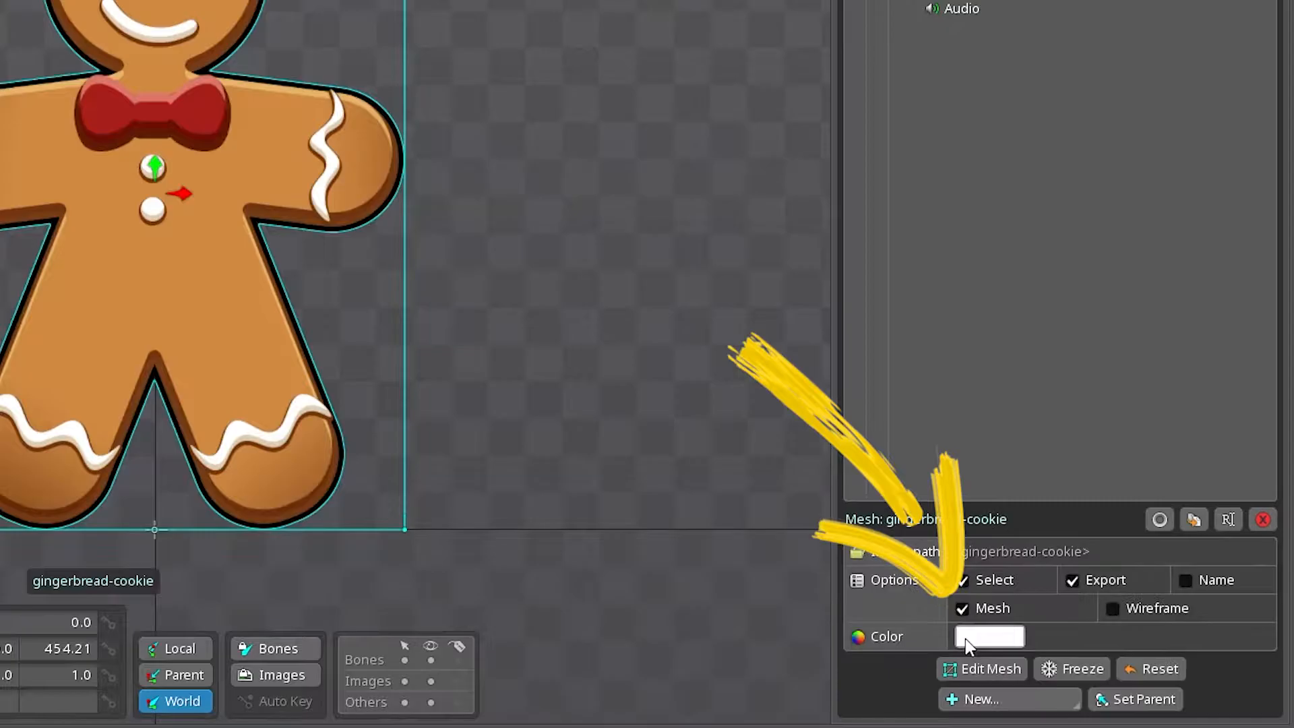
{"action": "left_click", "coordinate": [981, 669]}
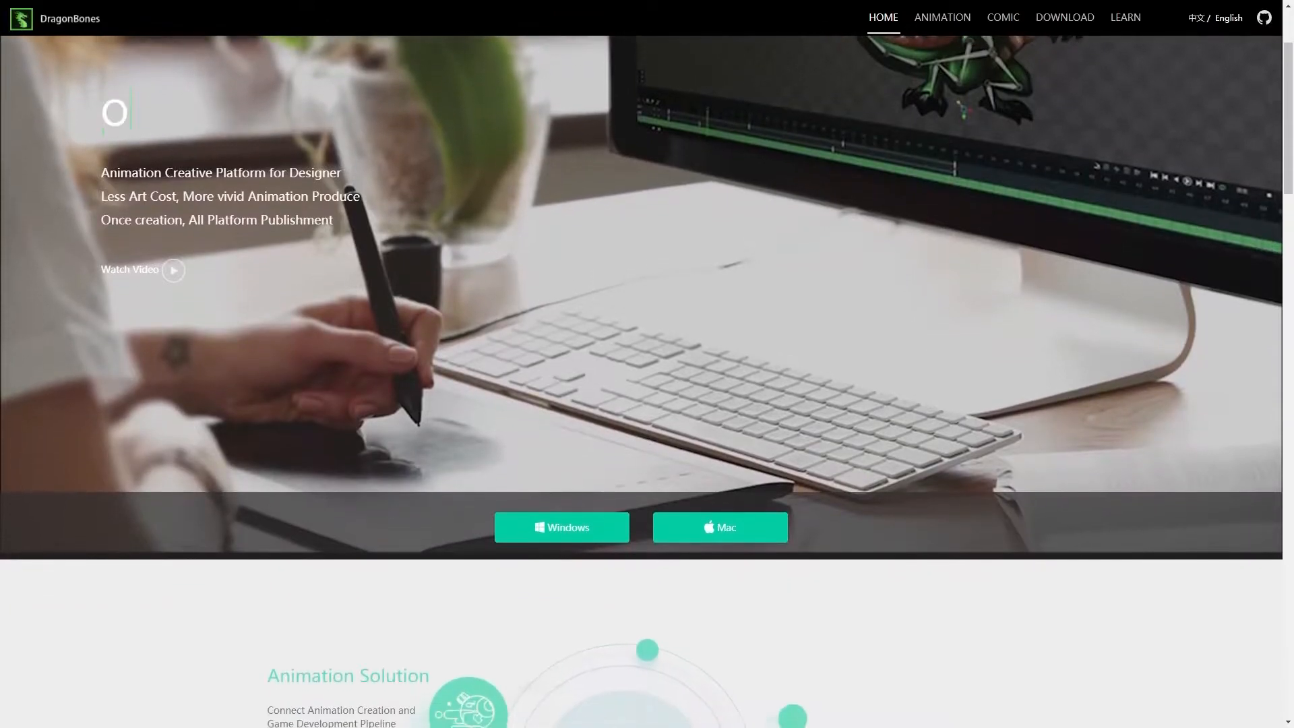
- Scroll the DragonBones homepage features and go to the Windows download
{"action": "scroll", "scroll_direction": "down", "scroll_amount": 3}
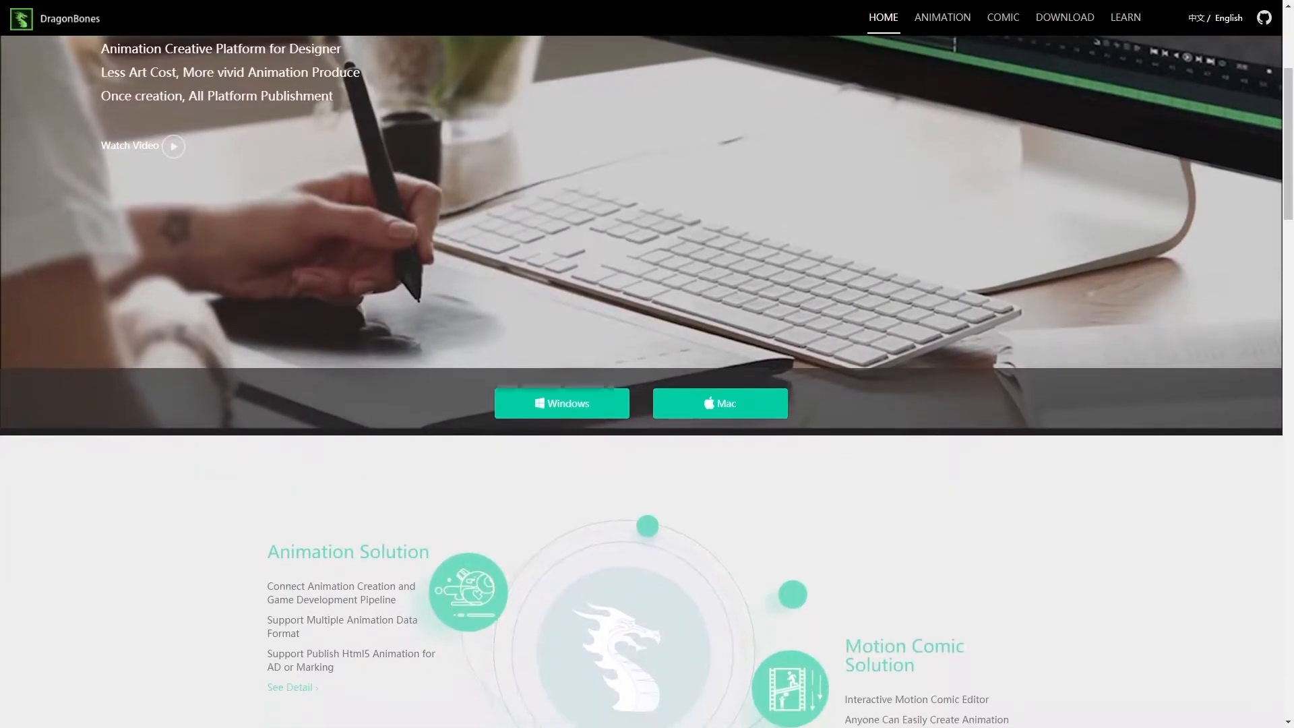
{"action": "left_click", "coordinate": [1066, 16]}
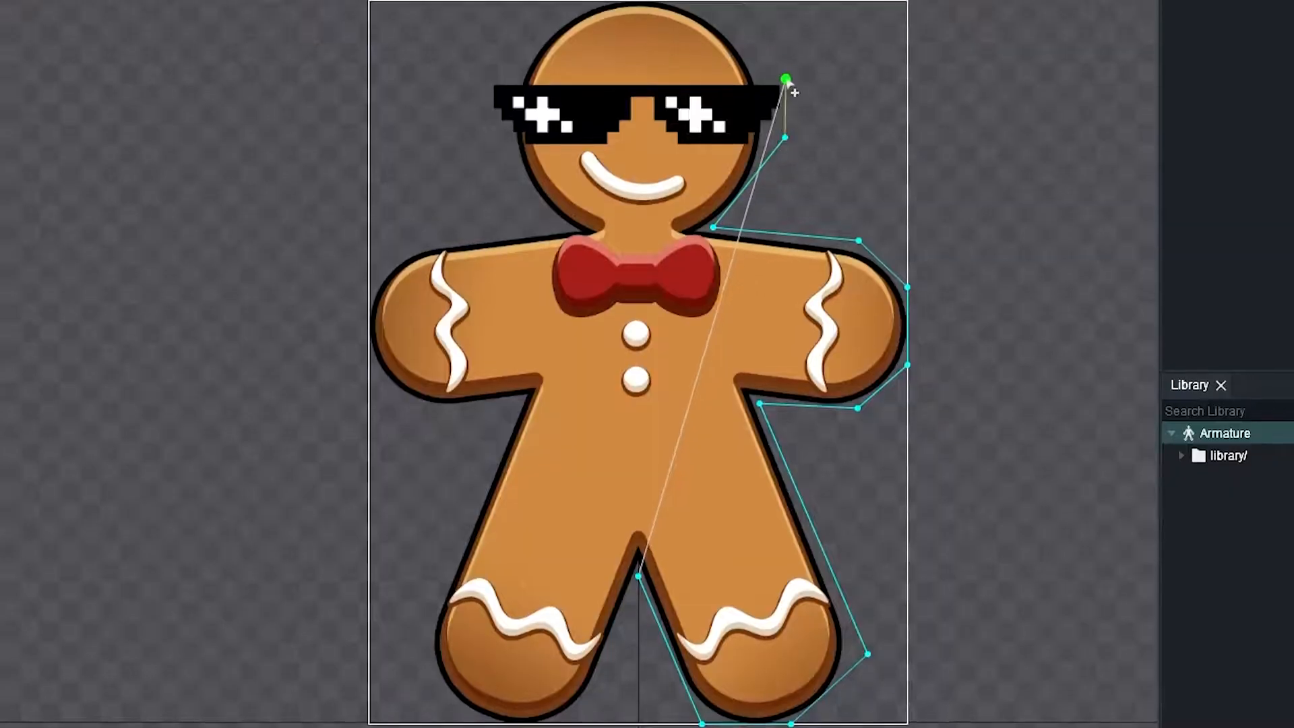
- Trace mesh vertices around the cookie outline and auto-generate its bone weights
{"action": "left_click_drag", "start_coordinate": [785, 78], "coordinate": [497, 168]}
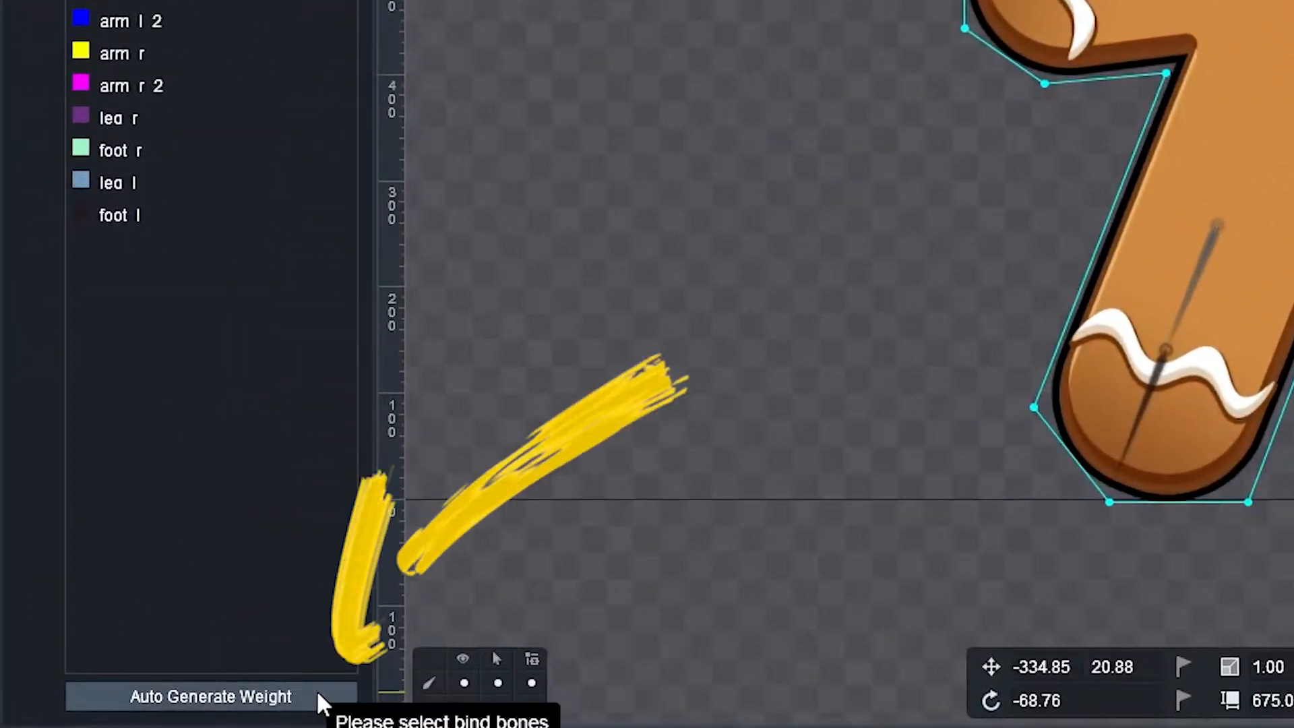
{"action": "left_click", "coordinate": [211, 695]}
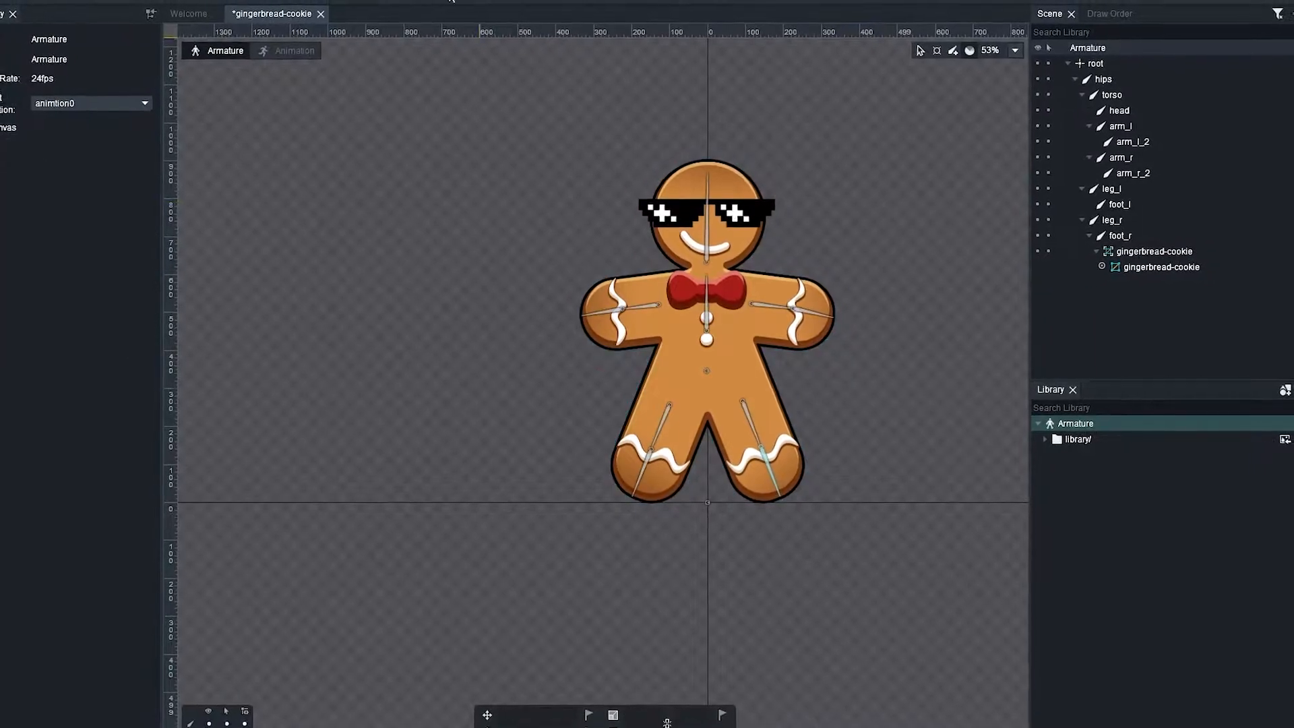
- Enter Animation mode and select the arm_l bone for posing
{"action": "left_click", "coordinate": [293, 50]}
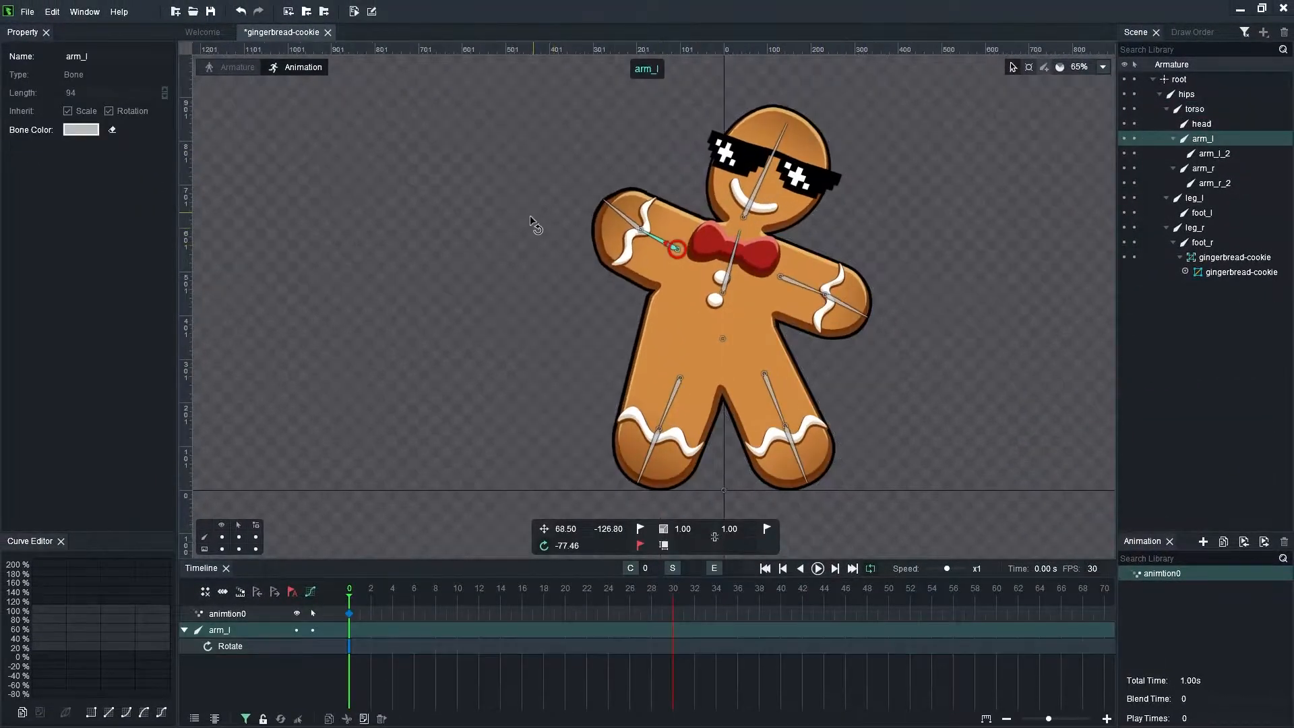
{"action": "left_click", "coordinate": [1201, 123]}
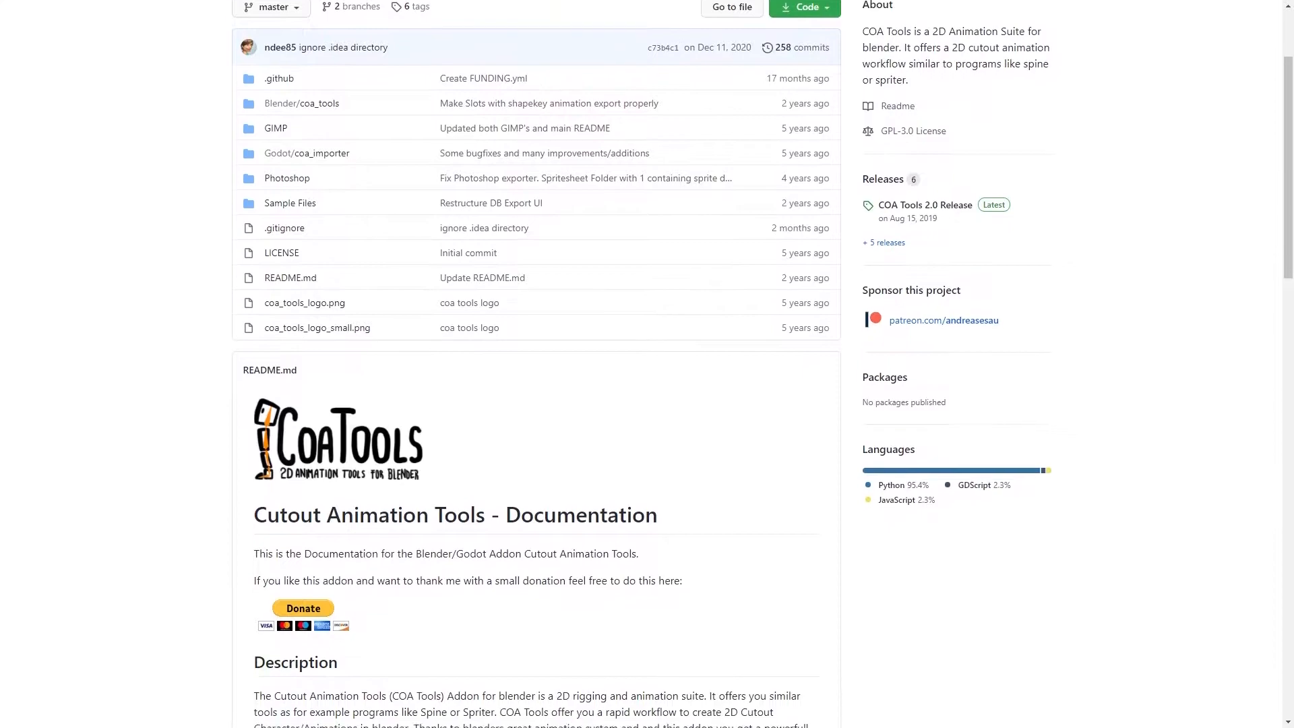
- Scroll through the COA Tools README on GitHub
{"action": "scroll", "scroll_direction": "down", "scroll_amount": 3}
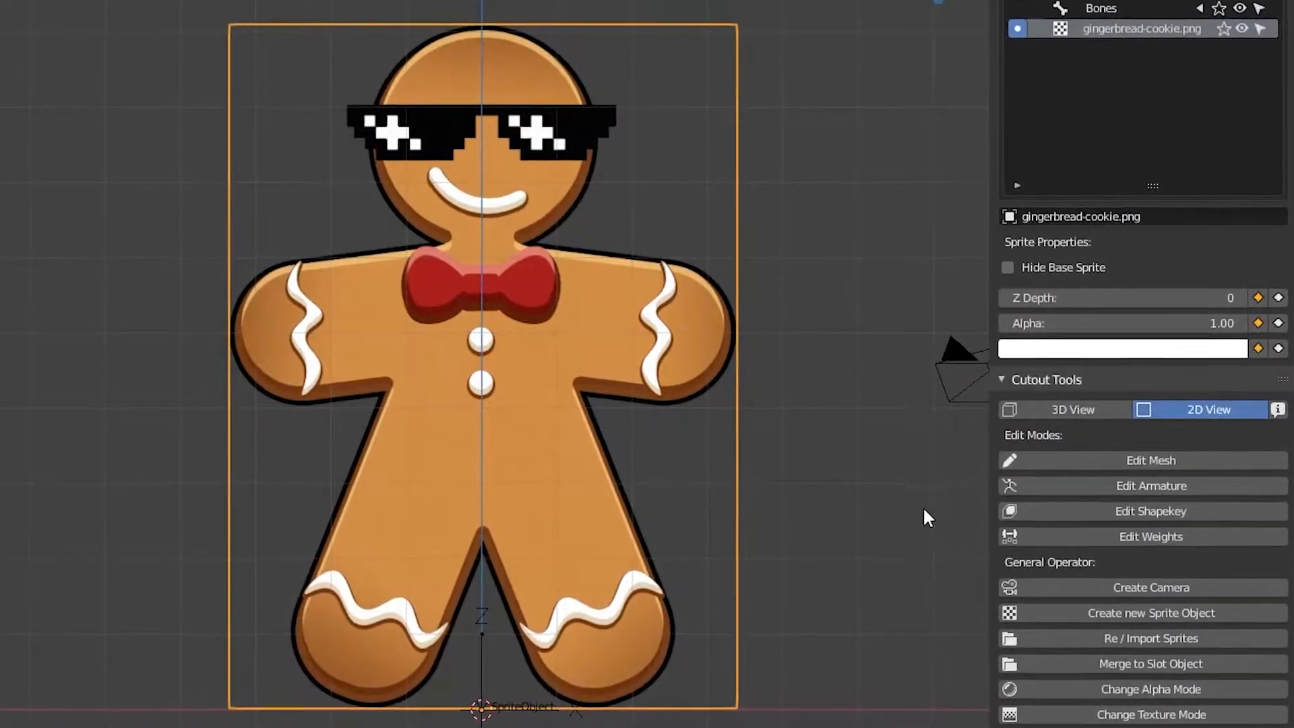
- Rig the cookie sprite with Cutout Tools and rotate the arm_r_2 forearm
{"action": "left_click", "coordinate": [1150, 459]}
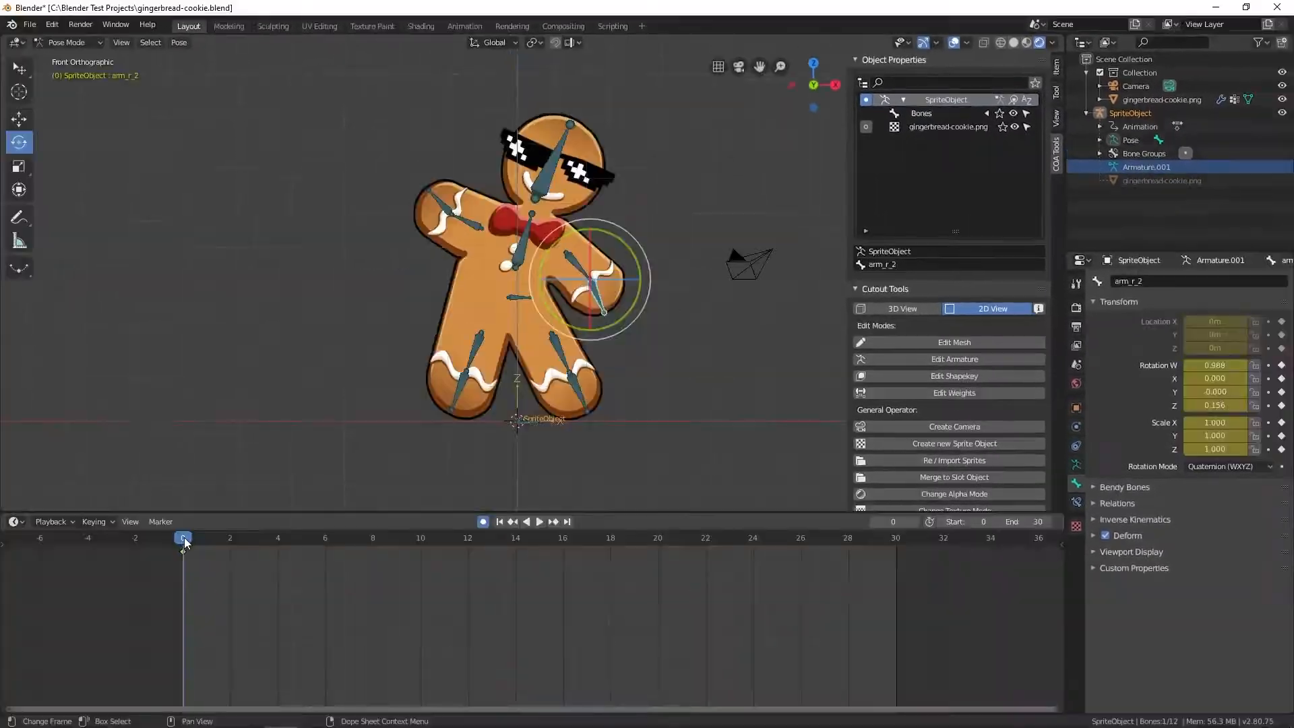
{"action": "left_click", "coordinate": [539, 537]}
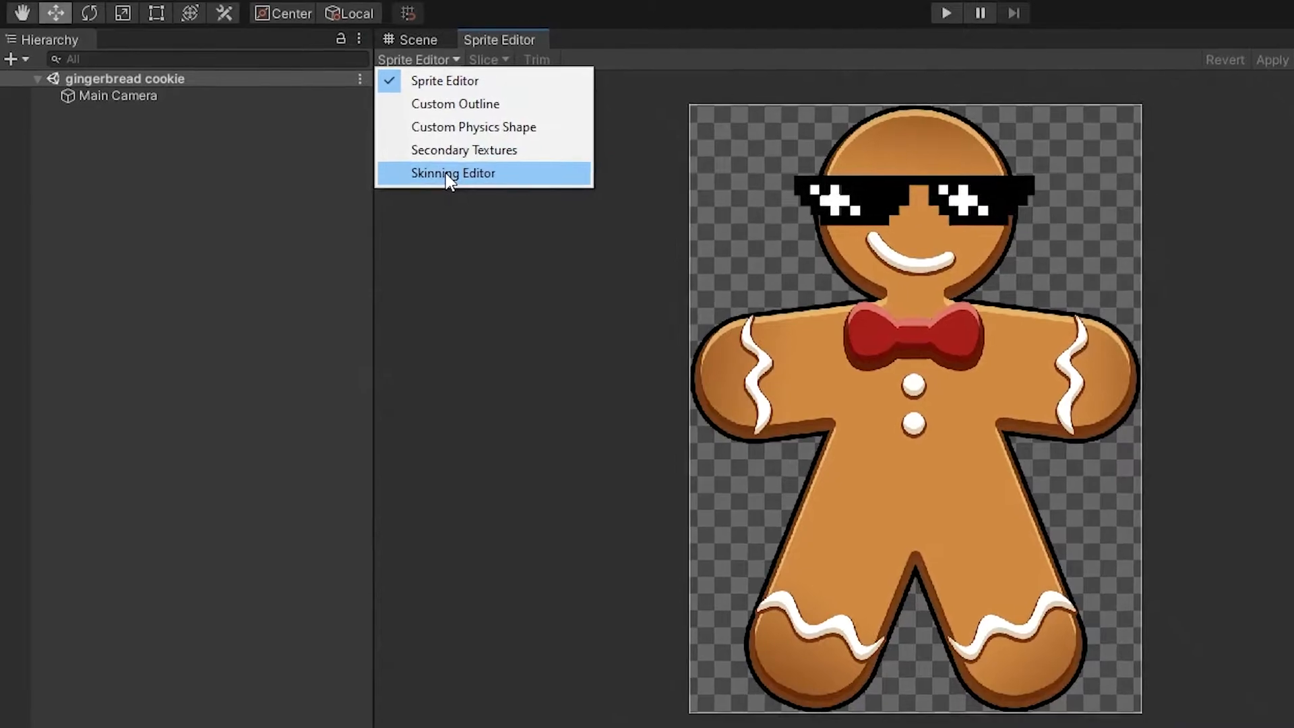
- Switch the Sprite Editor dropdown to the Skinning Editor for the cookie
{"action": "left_click", "coordinate": [453, 173]}
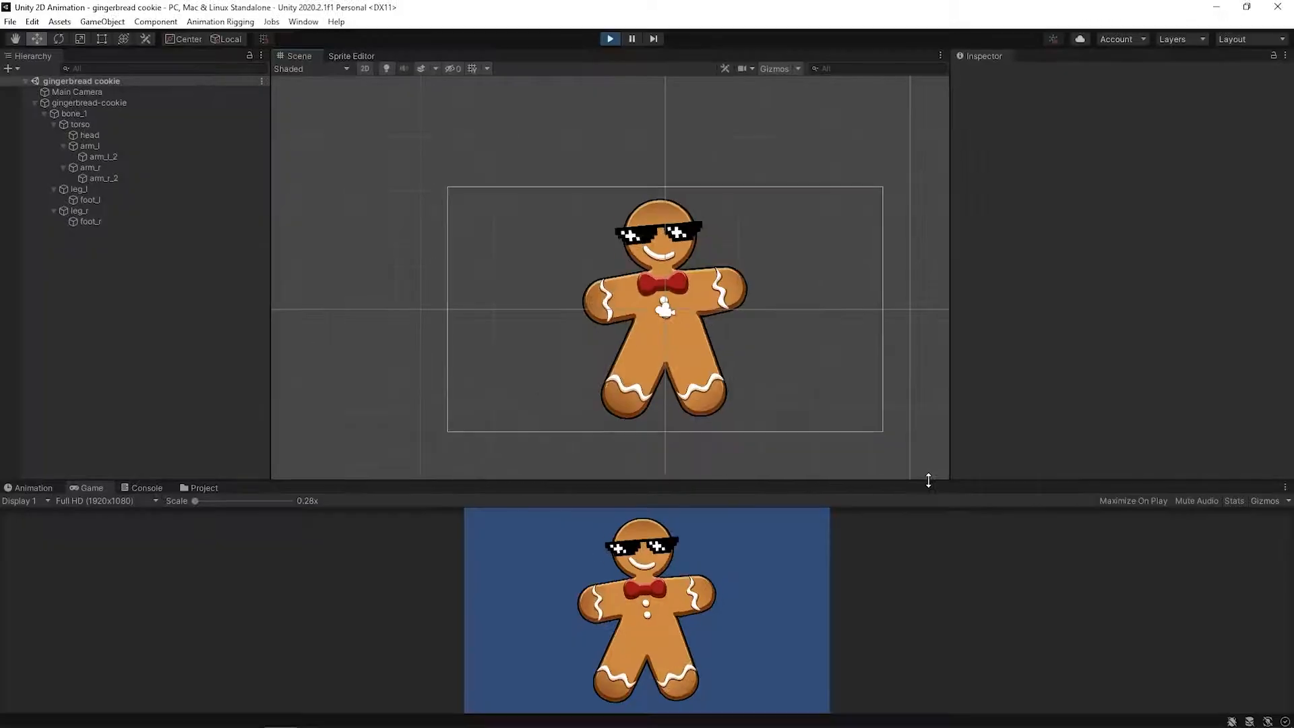
- Drag the panel divider up to enlarge the Game view during play
{"action": "left_click_drag", "start_coordinate": [928, 481], "coordinate": [944, 219]}
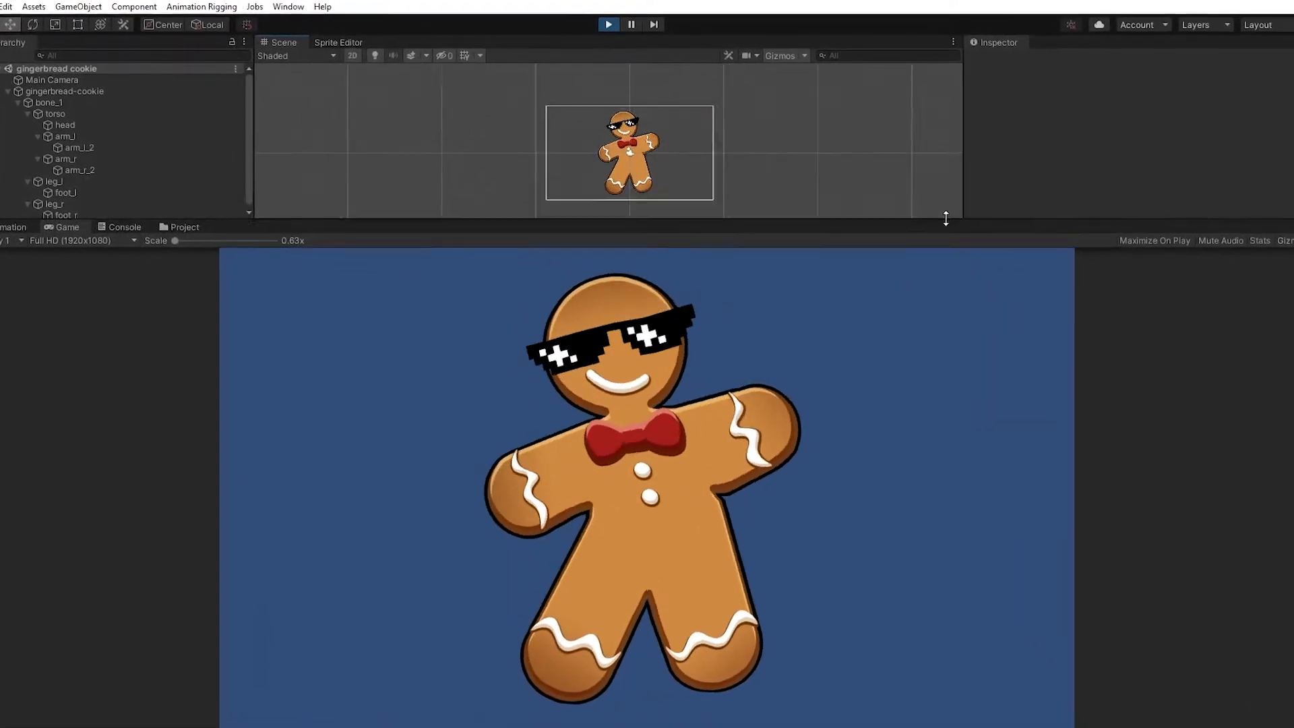